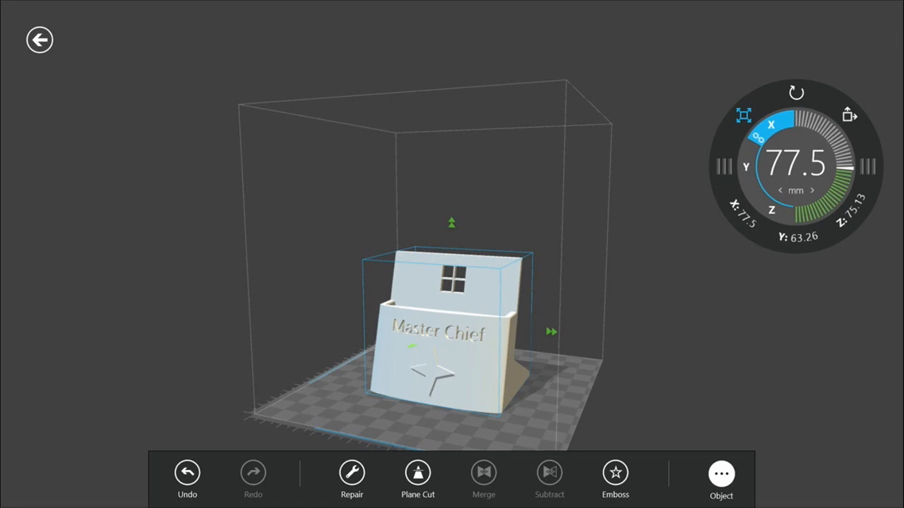
Leave the 77.5 mm Master Chief stand model for the 3D Builder home screen.
{"action": "left_click", "coordinate": [39, 39]}
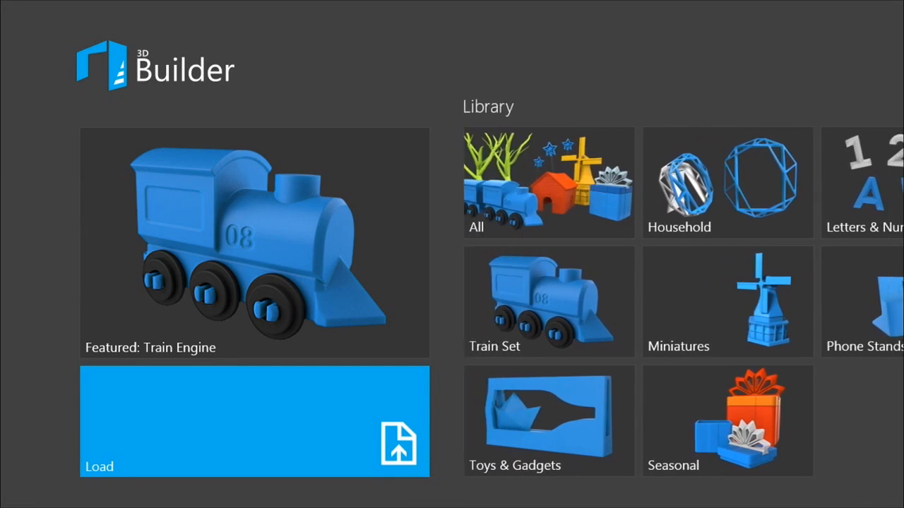
Peek at Train Set, then open the All library and scroll toward the Nokia phone stands.
{"action": "left_click", "coordinate": [549, 420]}
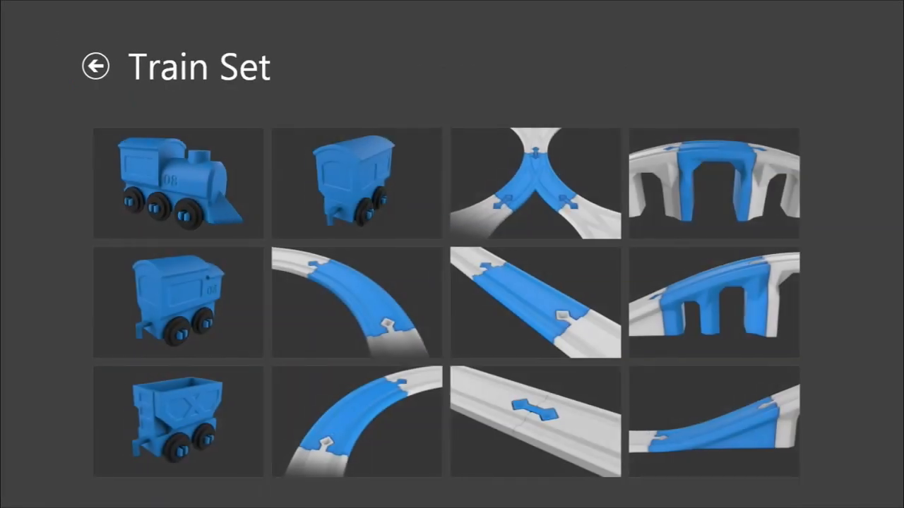
{"action": "left_click", "coordinate": [98, 66]}
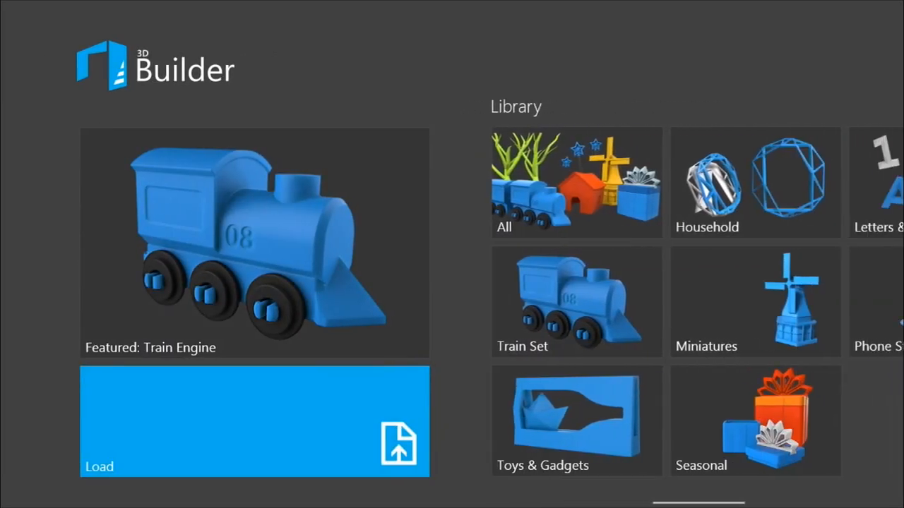
{"action": "left_click", "coordinate": [575, 182]}
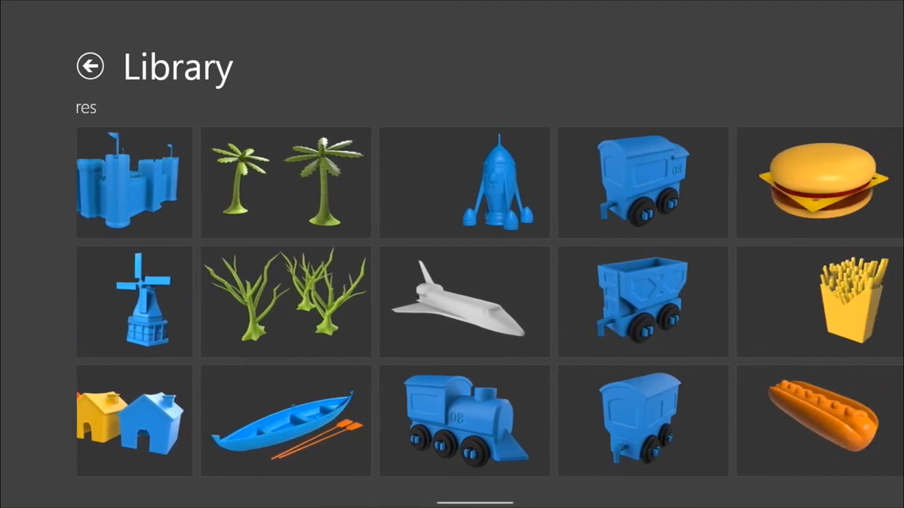
{"action": "scroll", "scroll_direction": "right", "scroll_amount": 3}
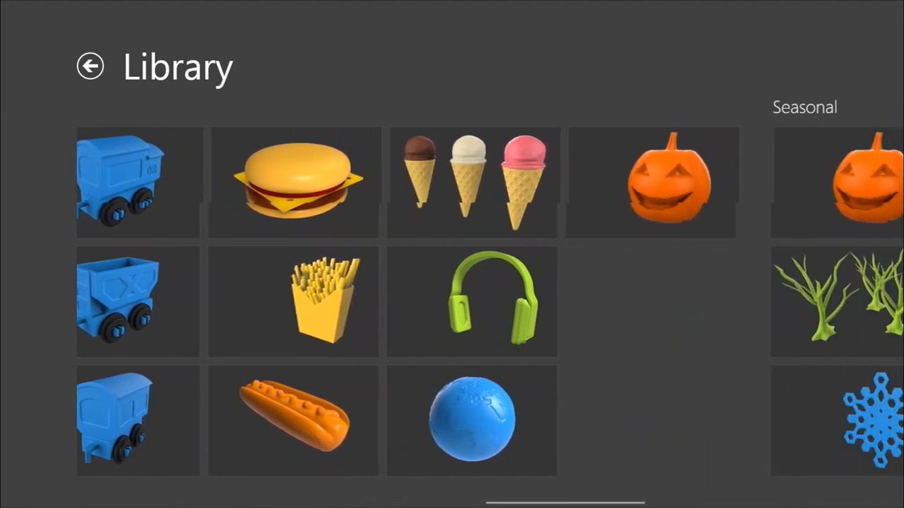
{"action": "scroll", "scroll_direction": "right", "scroll_amount": 3}
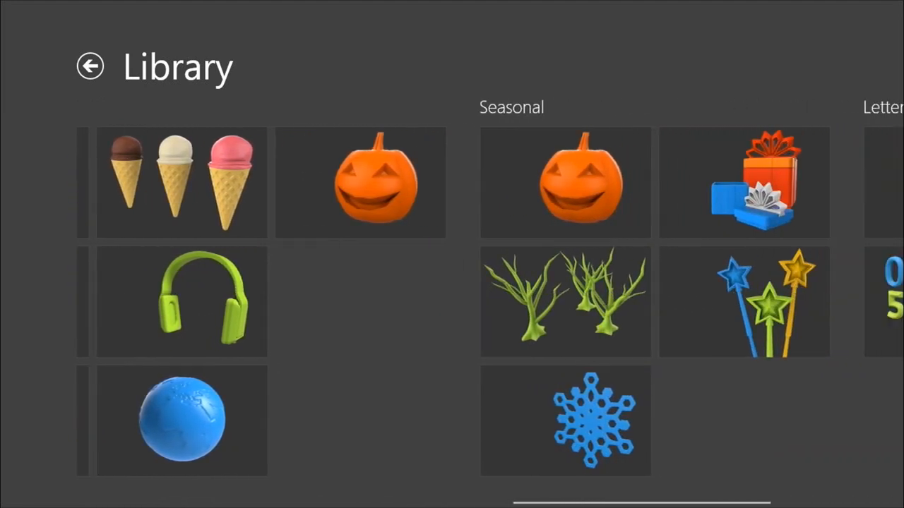
{"action": "scroll", "scroll_direction": "right", "scroll_amount": 3}
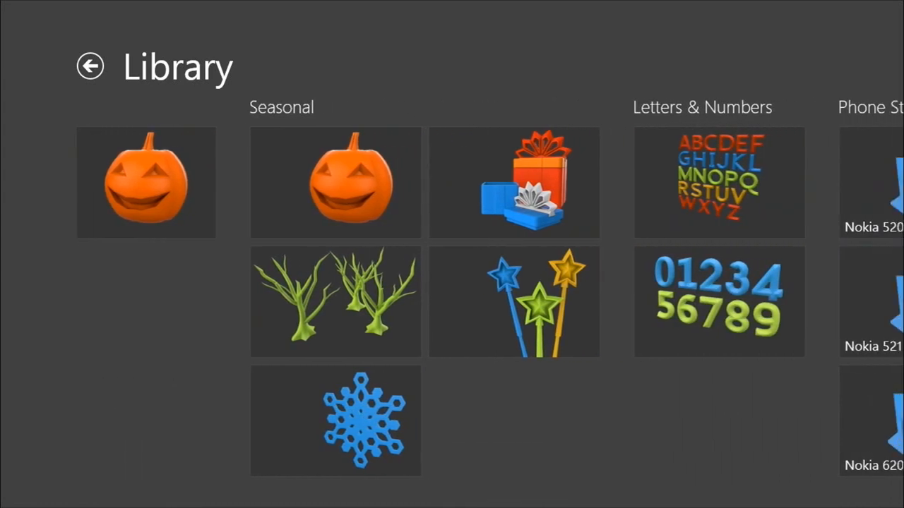
{"action": "scroll", "scroll_direction": "right", "scroll_amount": 3}
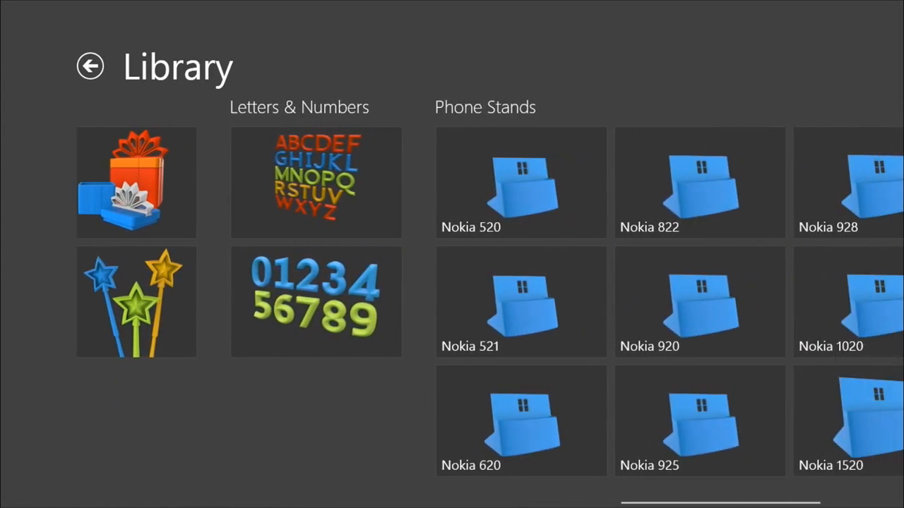
Load a Nokia phone stand onto the build plate, scaled to 80.7 mm wide.
{"action": "scroll", "scroll_direction": "right", "scroll_amount": 3}
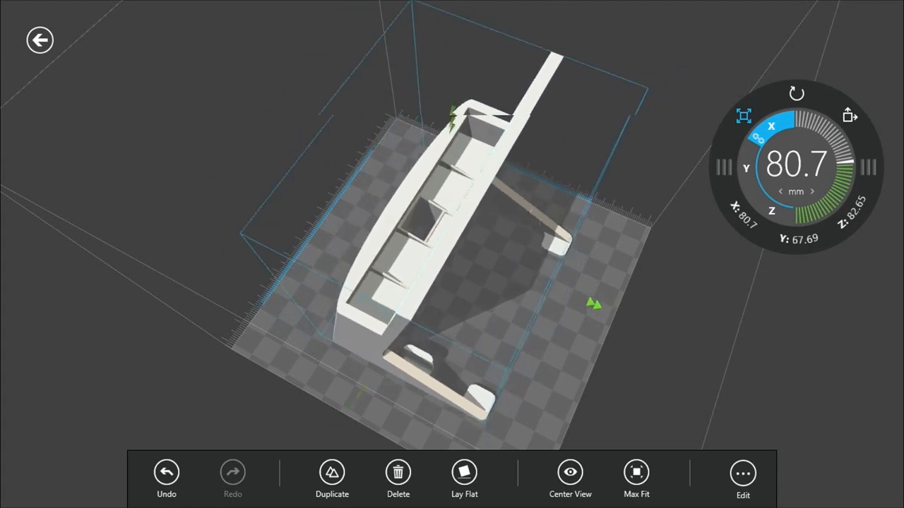
Undo the last change so the stand is upright at 71 mm, then bring up Emboss options.
{"action": "left_click", "coordinate": [166, 472]}
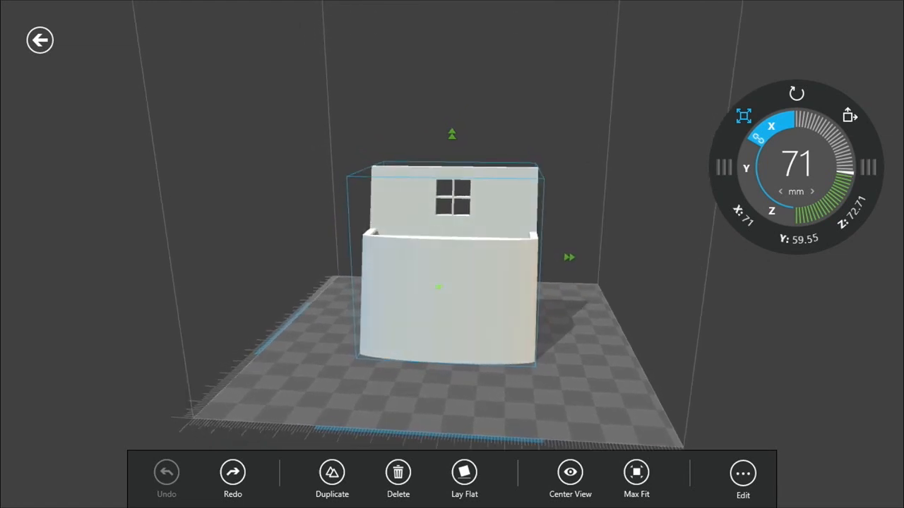
{"action": "left_click", "coordinate": [743, 479]}
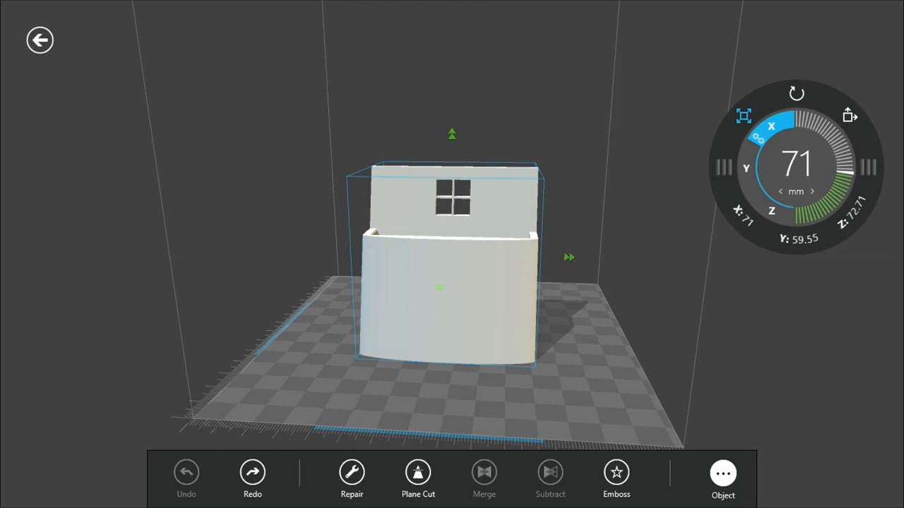
{"action": "left_click", "coordinate": [615, 473]}
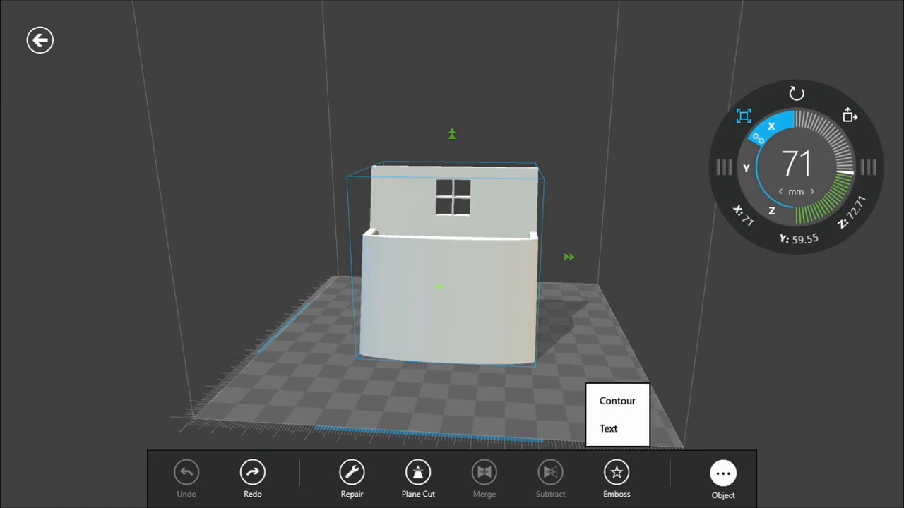
Add the text 'Emmett' as an emboss on the phone stand.
{"action": "left_click", "coordinate": [607, 429]}
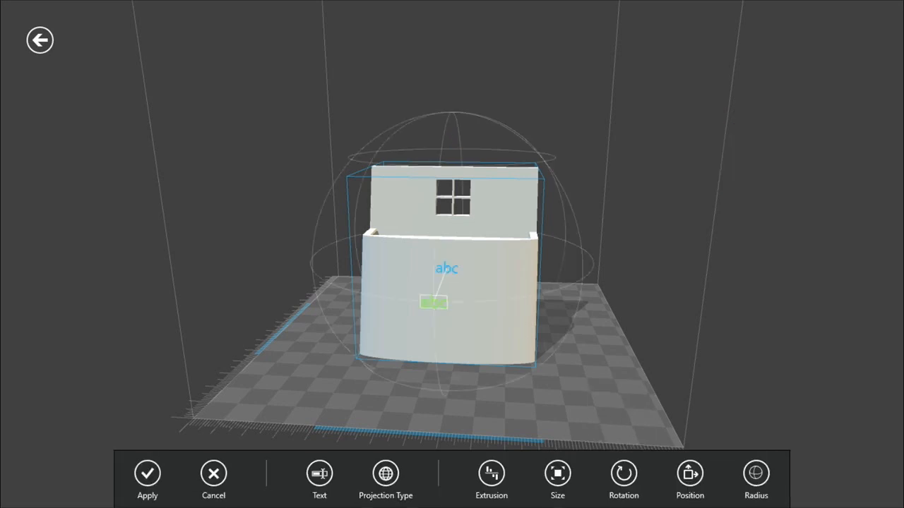
{"action": "left_click", "coordinate": [319, 473]}
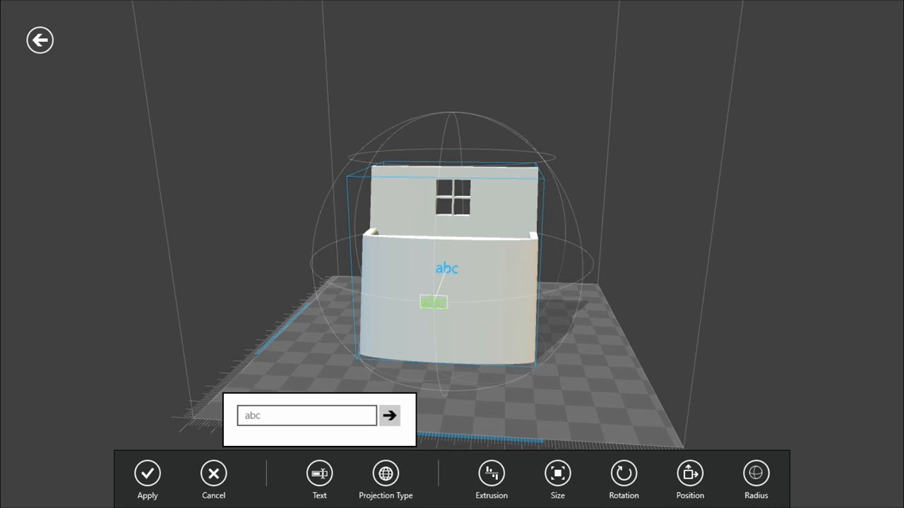
{"action": "type", "text": "Emmett"}
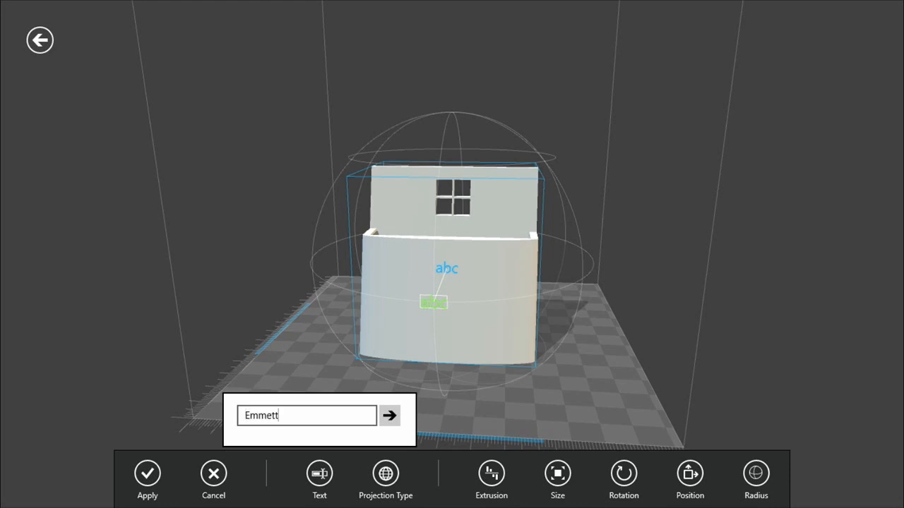
{"action": "left_click", "coordinate": [389, 415]}
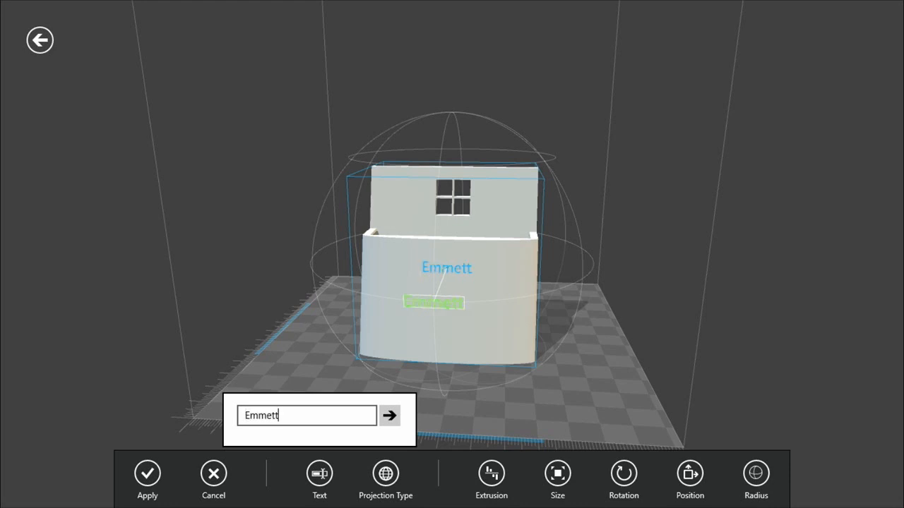
{"action": "left_click", "coordinate": [389, 415]}
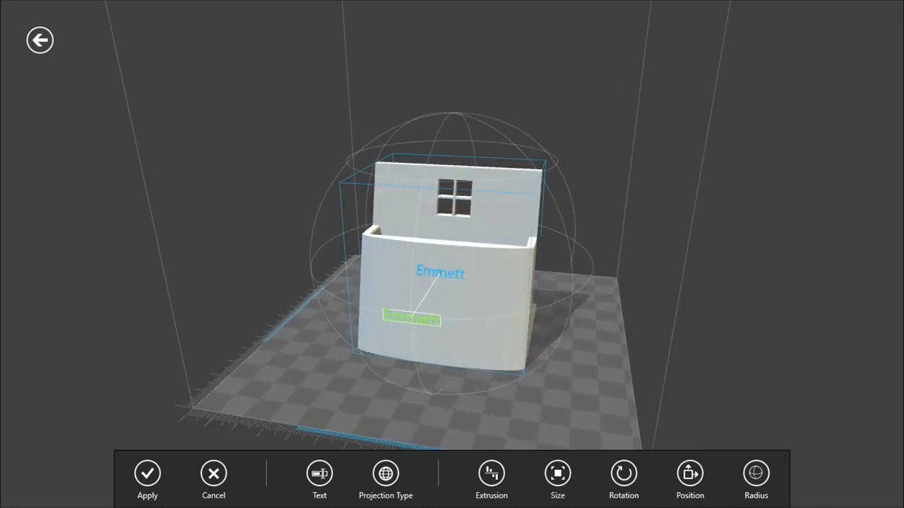
Enlarge the Emmett lettering and move it lower on the stand's front.
{"action": "left_click", "coordinate": [557, 480]}
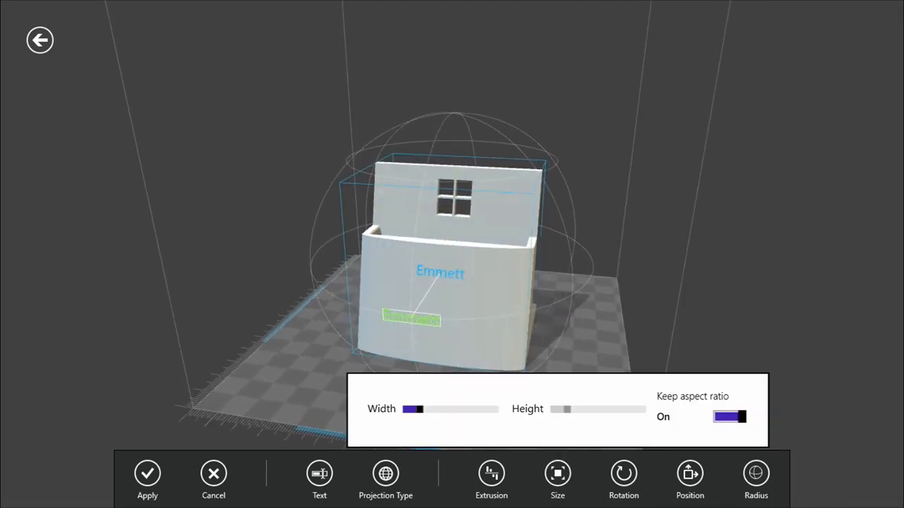
{"action": "left_click_drag", "start_coordinate": [413, 409], "coordinate": [424, 409]}
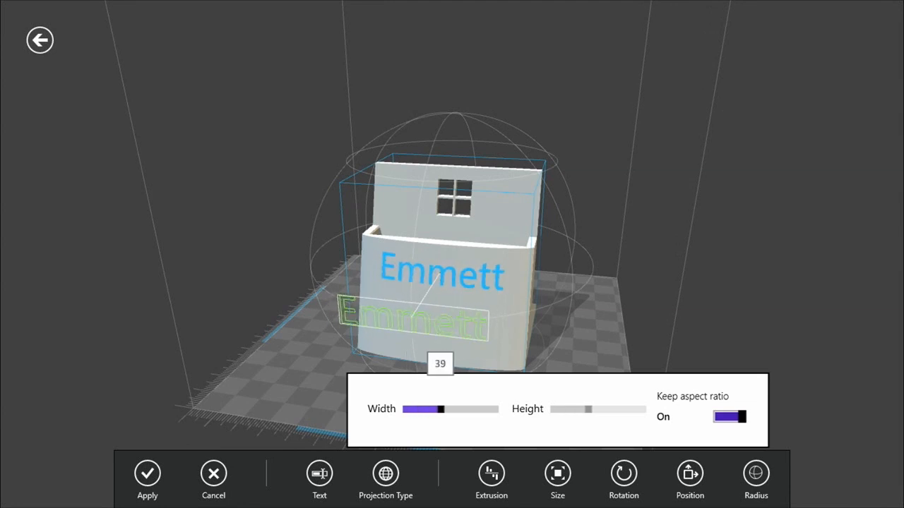
{"action": "left_click_drag", "start_coordinate": [440, 409], "coordinate": [445, 409]}
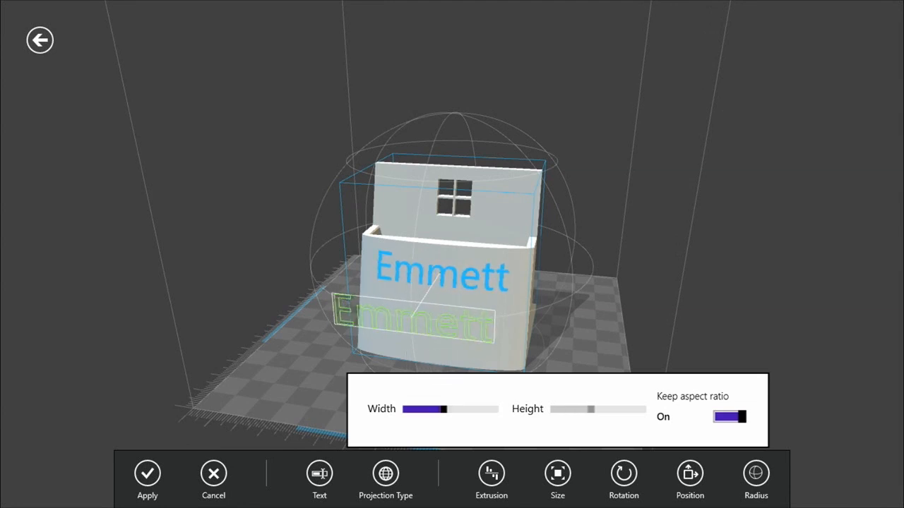
{"action": "left_click", "coordinate": [689, 480]}
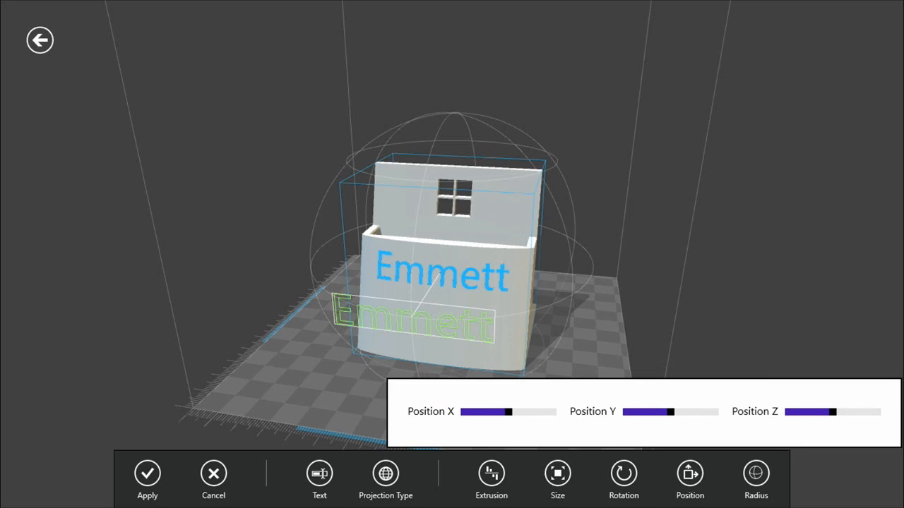
{"action": "left_click_drag", "start_coordinate": [812, 411], "coordinate": [801, 411]}
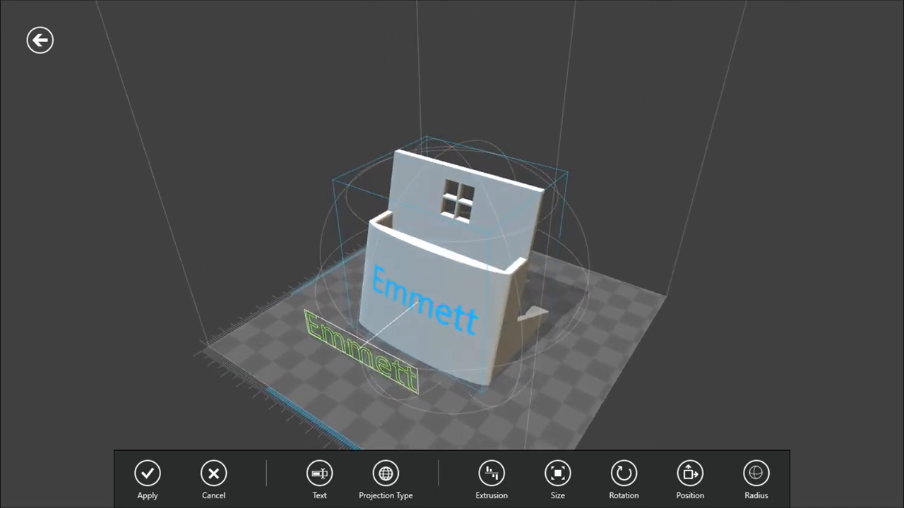
Try Cylindrical projection for the Emmett text, then return it to Planar.
{"action": "left_click", "coordinate": [385, 480]}
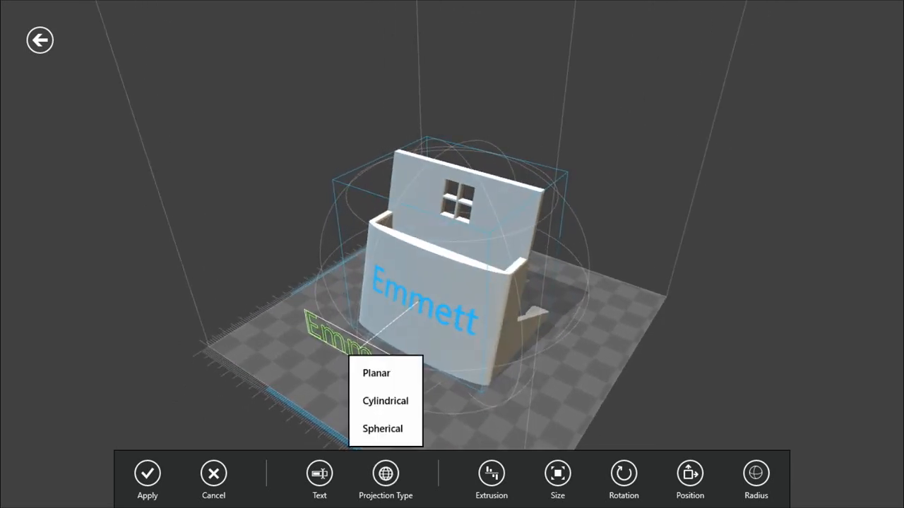
{"action": "left_click", "coordinate": [385, 400]}
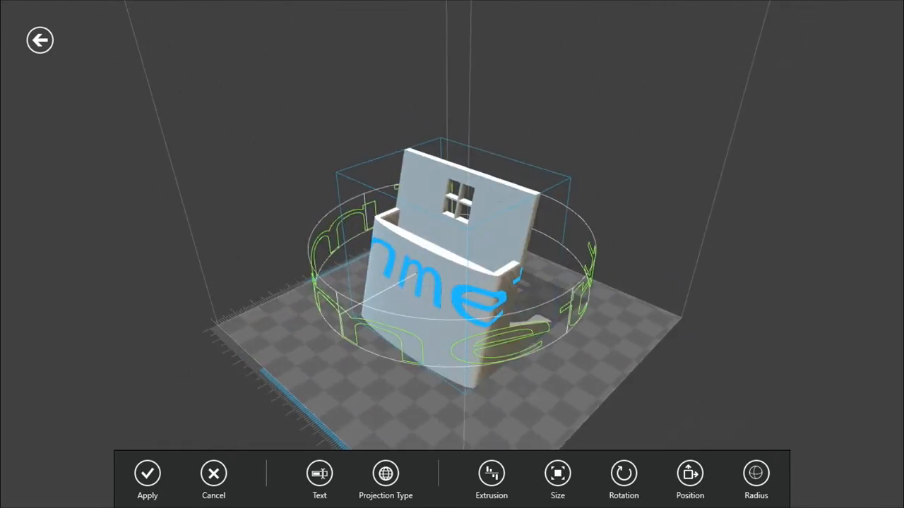
{"action": "left_click", "coordinate": [385, 480]}
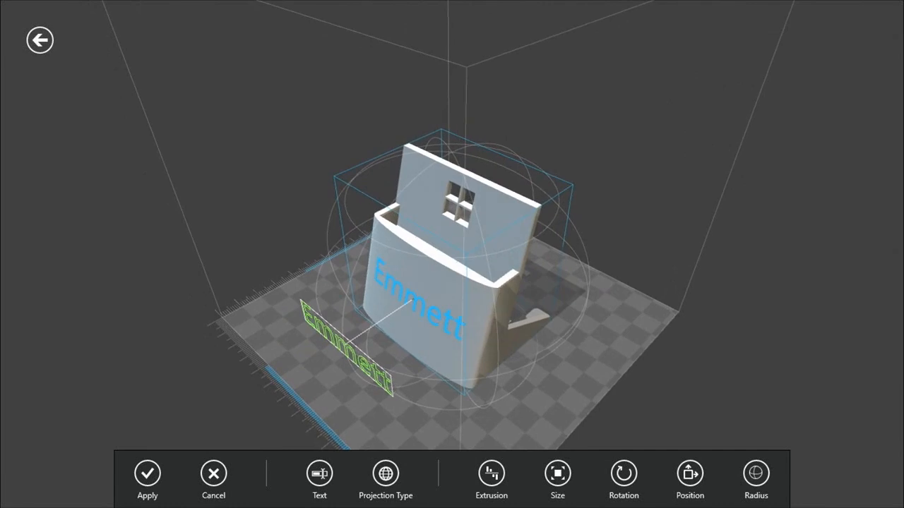
{"action": "left_click", "coordinate": [490, 473]}
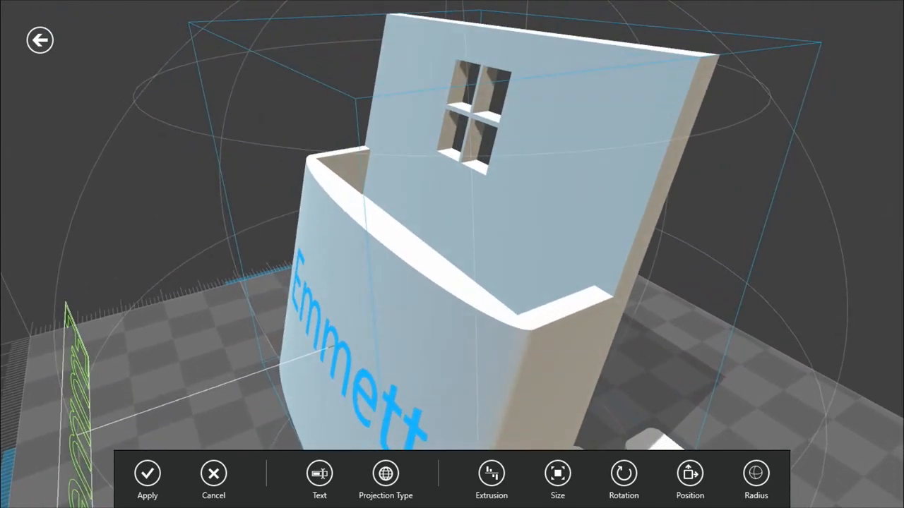
Tune Emmett's extrusion height from raised values around 52 to a recess near -15.
{"action": "left_click", "coordinate": [491, 480]}
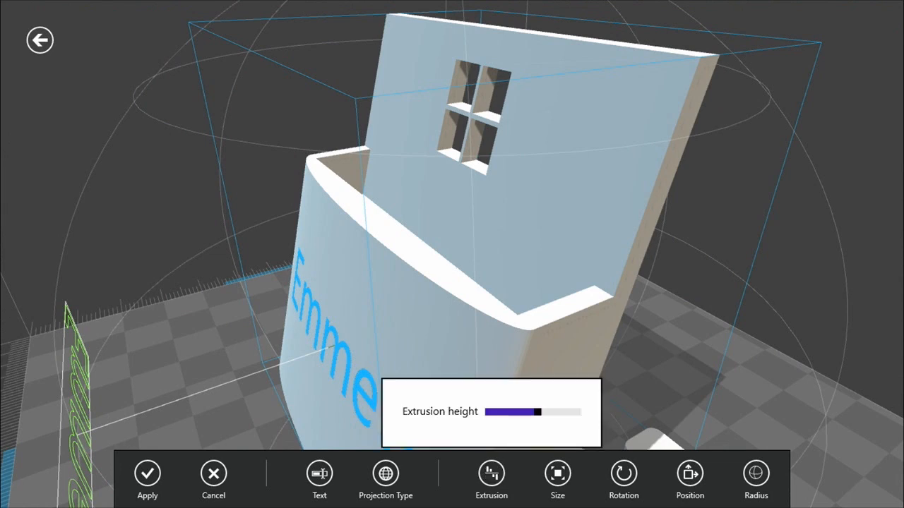
{"action": "left_click_drag", "start_coordinate": [535, 411], "coordinate": [556, 412]}
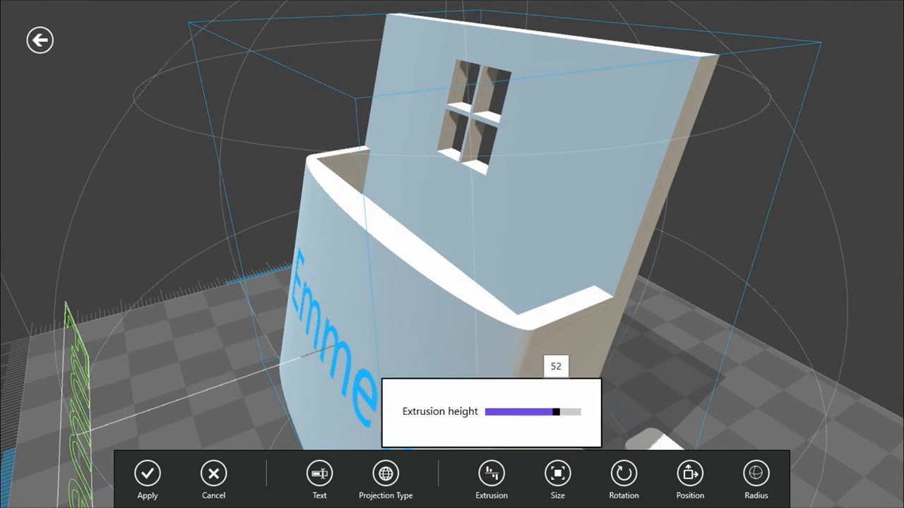
{"action": "left_click_drag", "start_coordinate": [555, 412], "coordinate": [544, 412]}
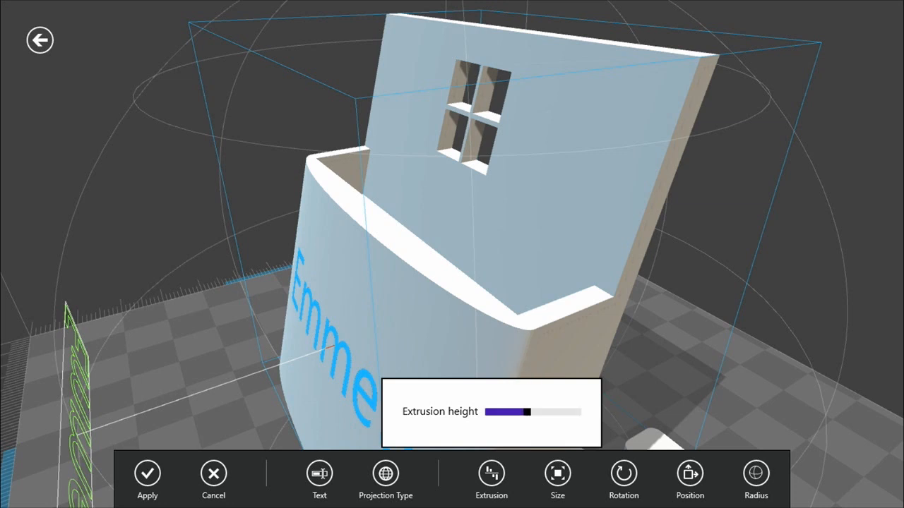
{"action": "left_click_drag", "start_coordinate": [528, 411], "coordinate": [524, 412]}
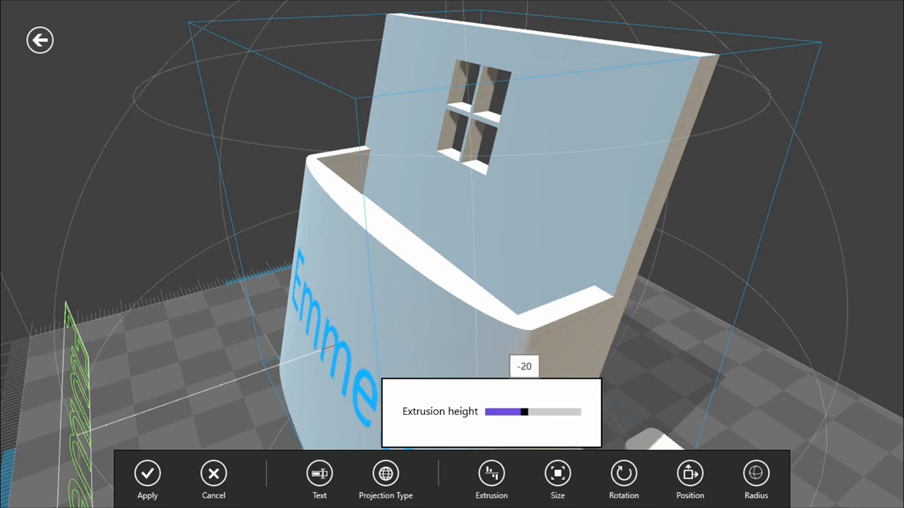
{"action": "left_click_drag", "start_coordinate": [506, 411], "coordinate": [526, 412]}
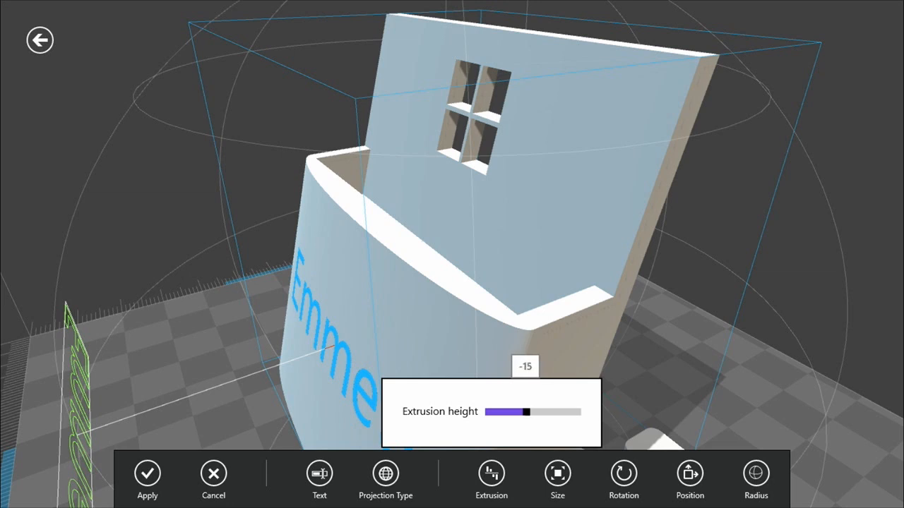
{"action": "left_click_drag", "start_coordinate": [526, 413], "coordinate": [535, 412]}
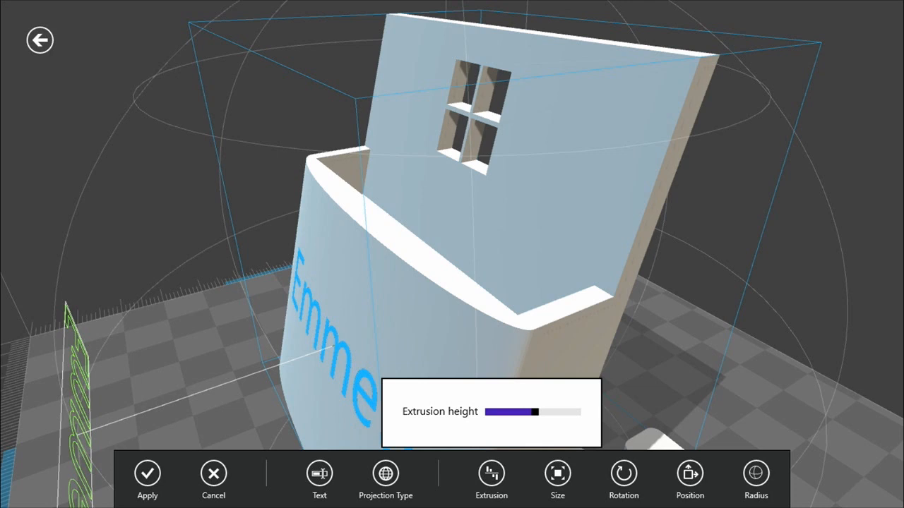
Apply the recessed Emmett emboss to the front of the 71 mm stand.
{"action": "left_click", "coordinate": [146, 475]}
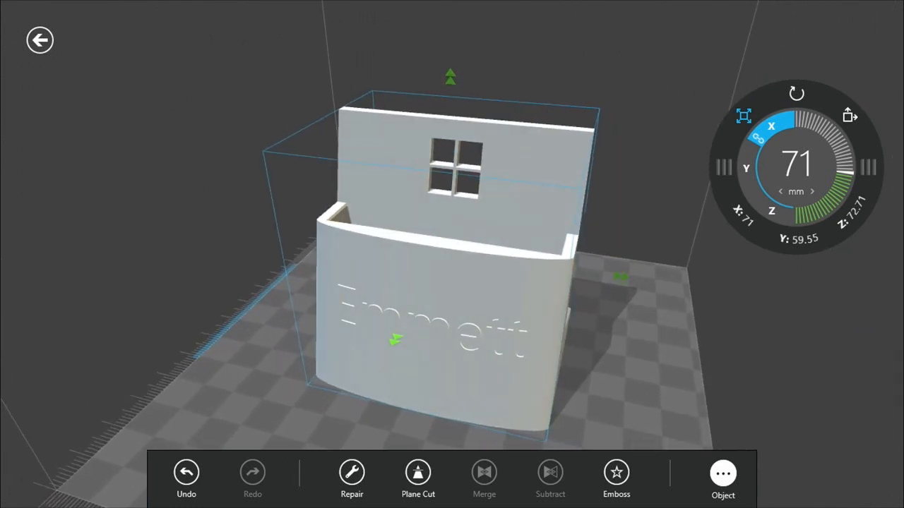
Start a second emboss using Contour and scroll the shape gallery to Smiley face.
{"action": "left_click", "coordinate": [615, 473]}
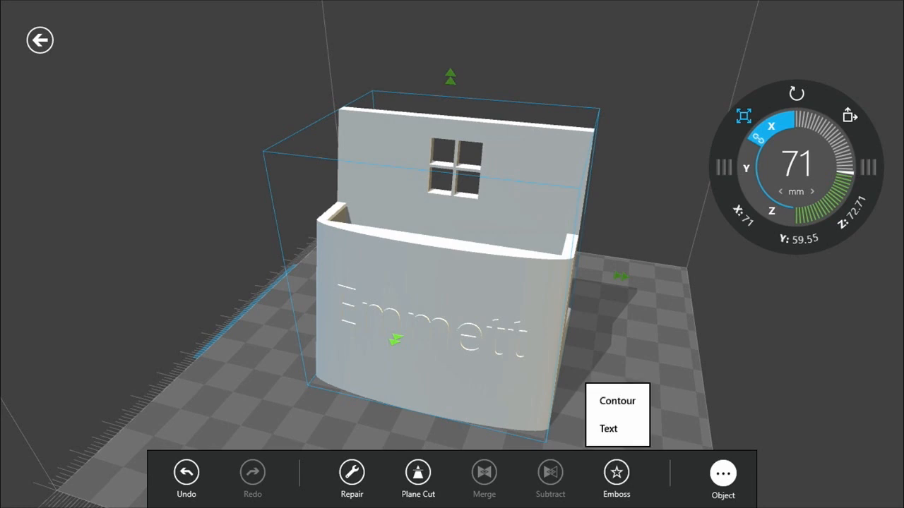
{"action": "left_click", "coordinate": [616, 473]}
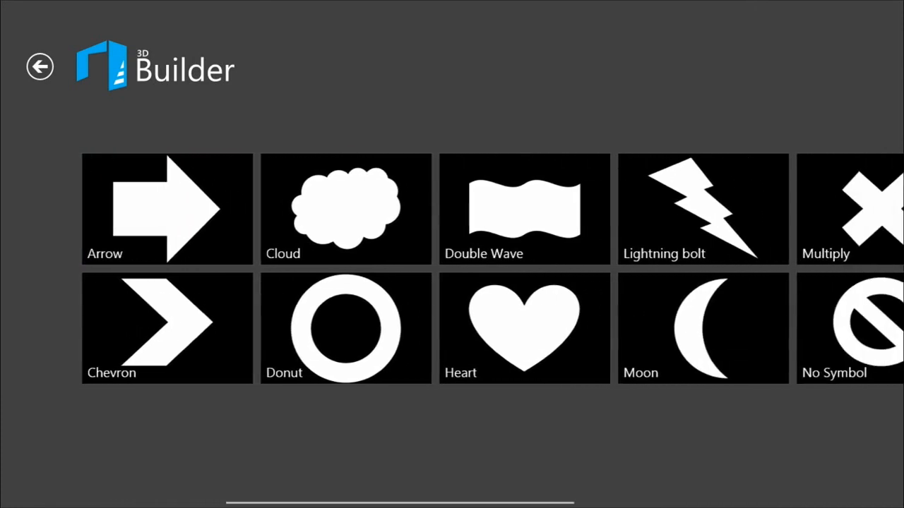
{"action": "scroll", "scroll_direction": "left", "scroll_amount": 3}
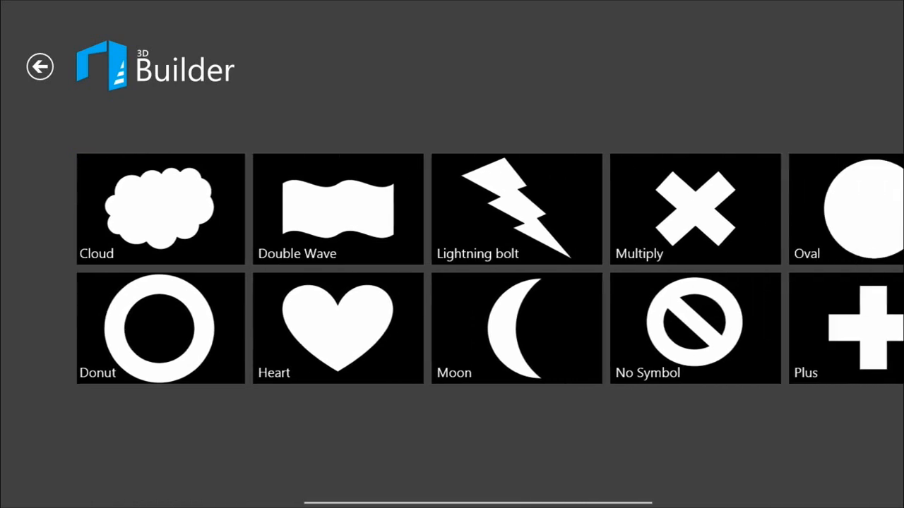
{"action": "scroll", "scroll_direction": "left", "scroll_amount": 3}
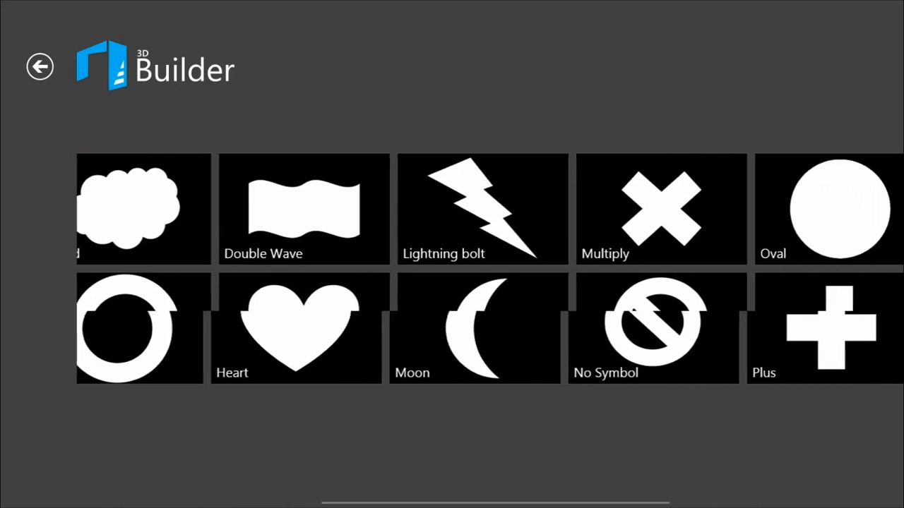
{"action": "scroll", "scroll_direction": "right", "scroll_amount": 3}
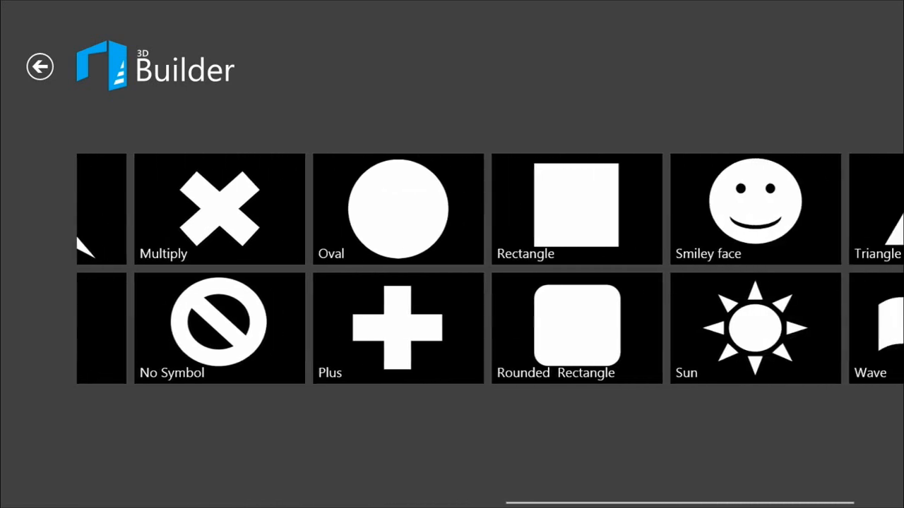
Place a Smiley face contour below Emmett, give it negative extrusion, and apply it.
{"action": "left_click", "coordinate": [755, 208]}
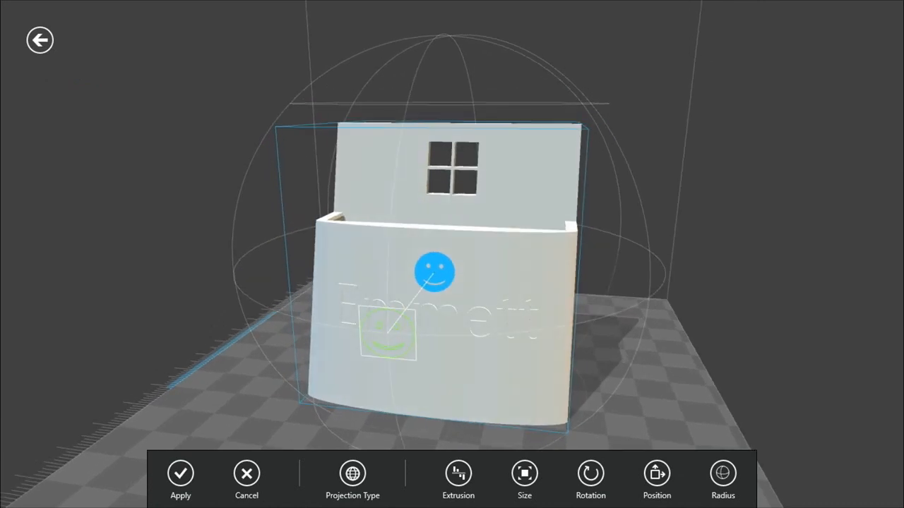
{"action": "left_click", "coordinate": [656, 481]}
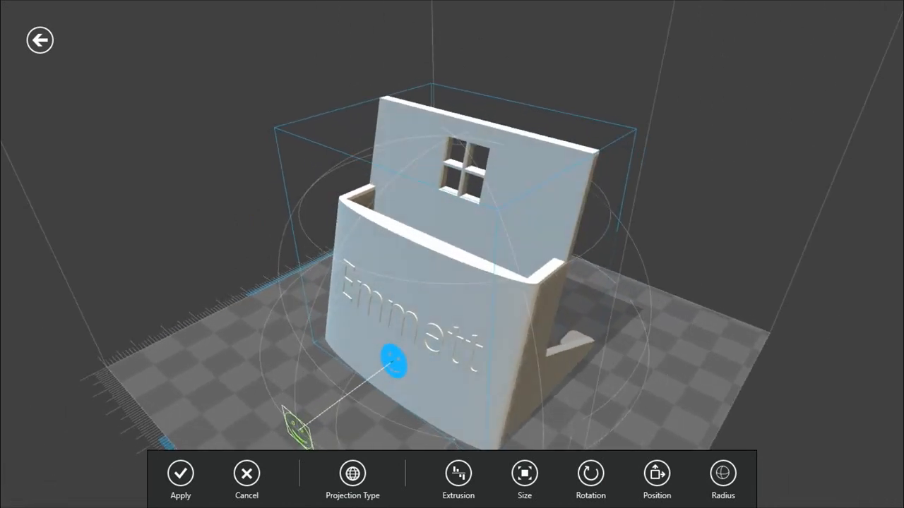
{"action": "left_click", "coordinate": [457, 473]}
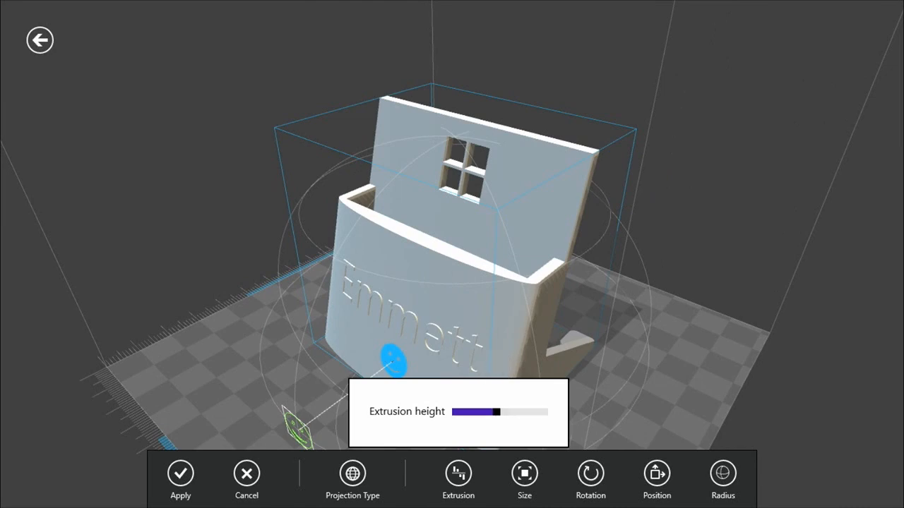
{"action": "left_click", "coordinate": [180, 480]}
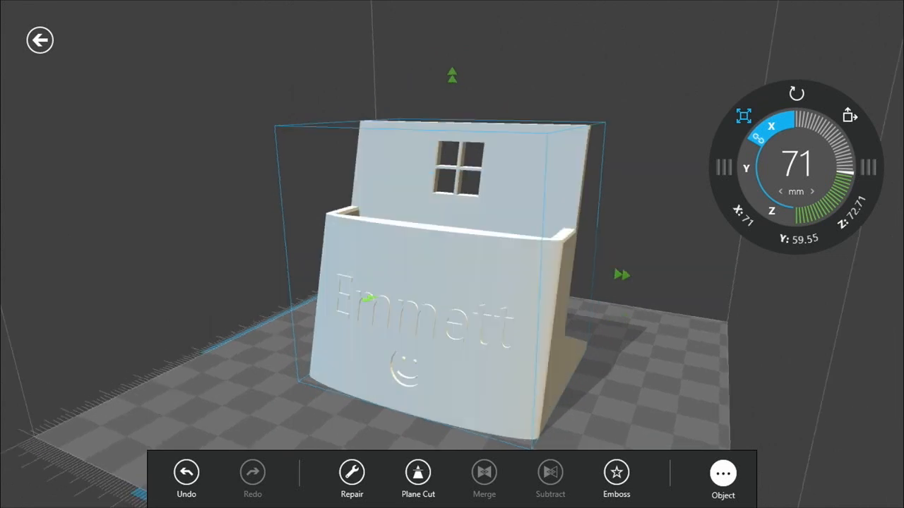
{"action": "left_click", "coordinate": [722, 478]}
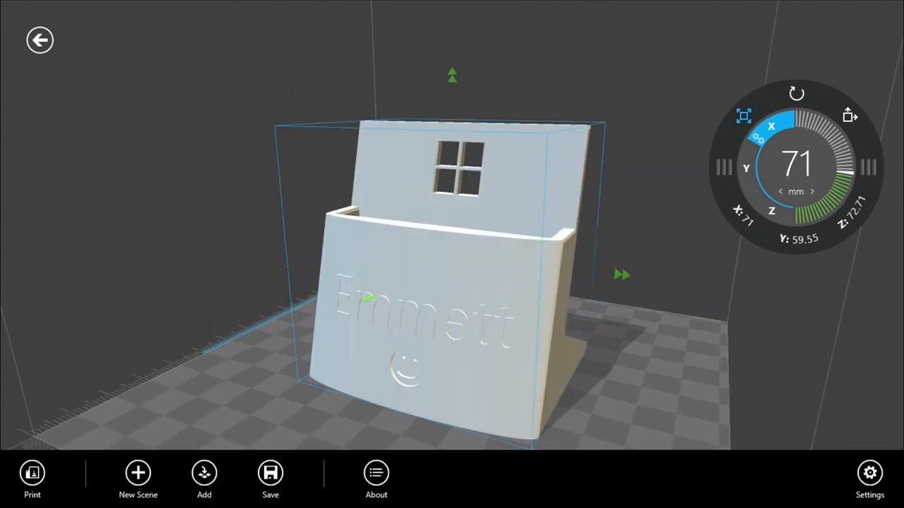
{"action": "left_click", "coordinate": [33, 478]}
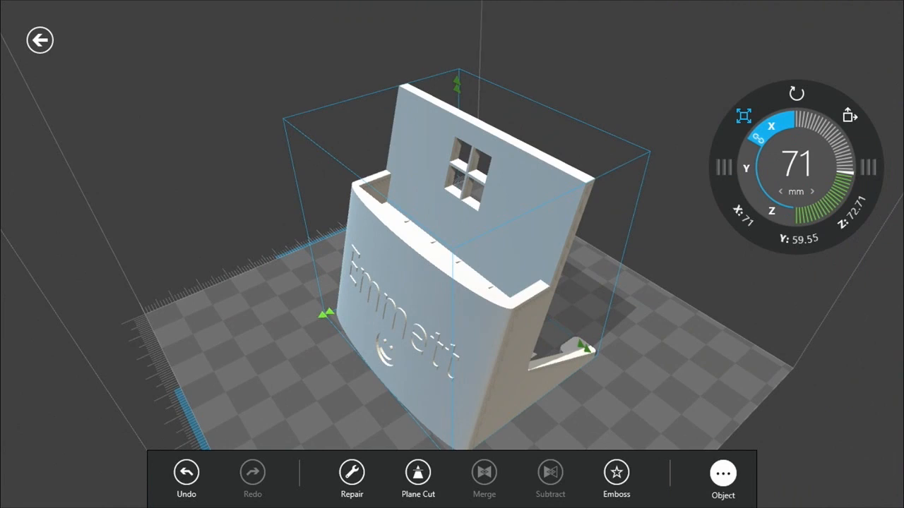
Discard the embossed dock scene and load the Toys & Gadgets basic shapes model.
{"action": "left_click", "coordinate": [40, 39]}
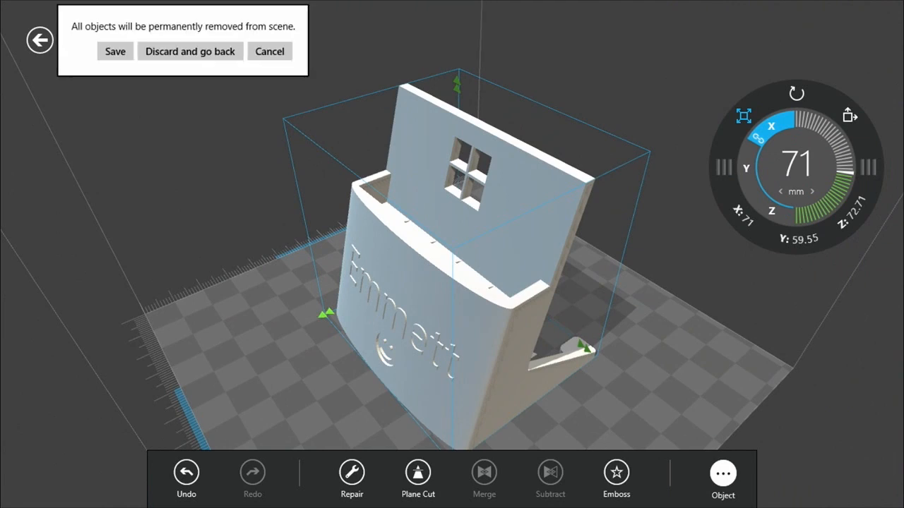
{"action": "mouse_move", "coordinate": [189, 51]}
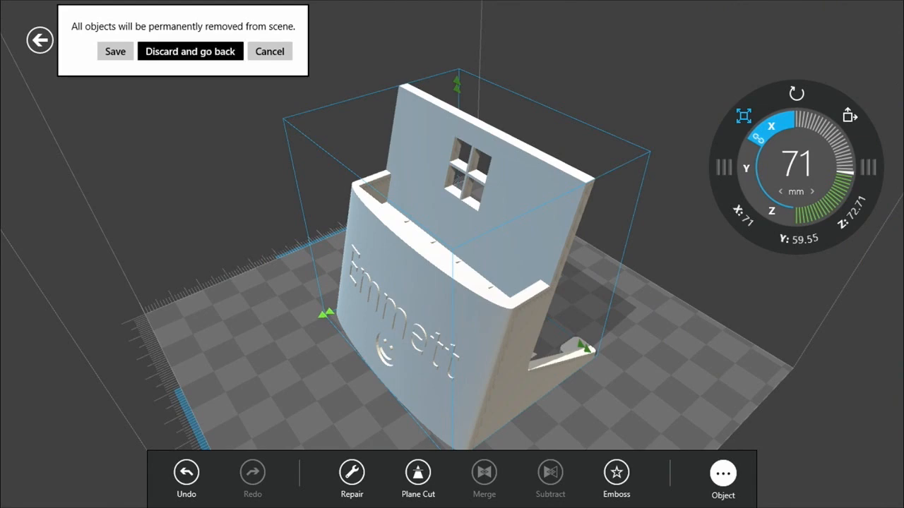
{"action": "left_click", "coordinate": [190, 51]}
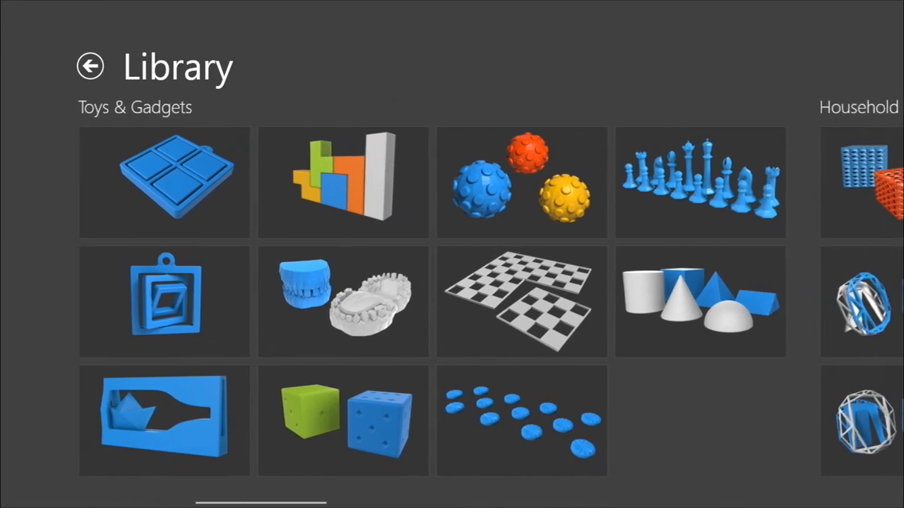
{"action": "left_click", "coordinate": [700, 302]}
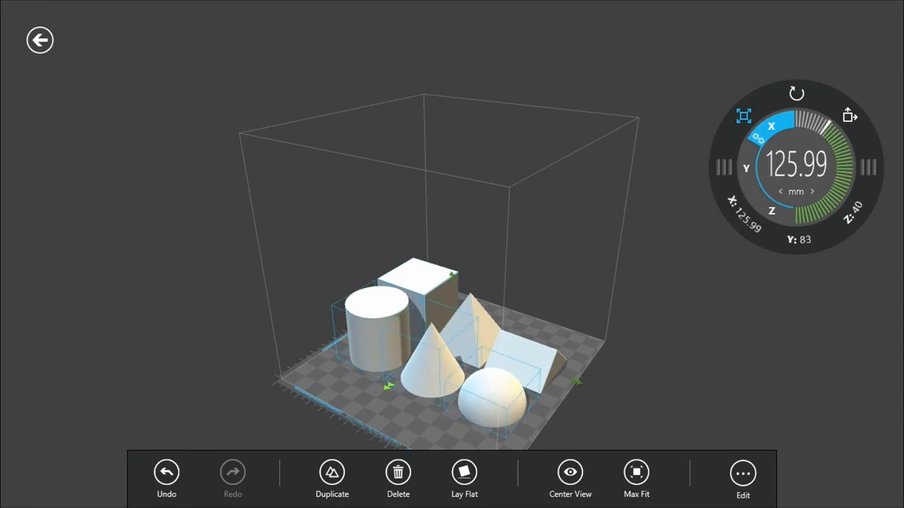
Delete all primitives except cube and pyramid, resize both, and place the pyramid atop the cube.
{"action": "left_click", "coordinate": [398, 478]}
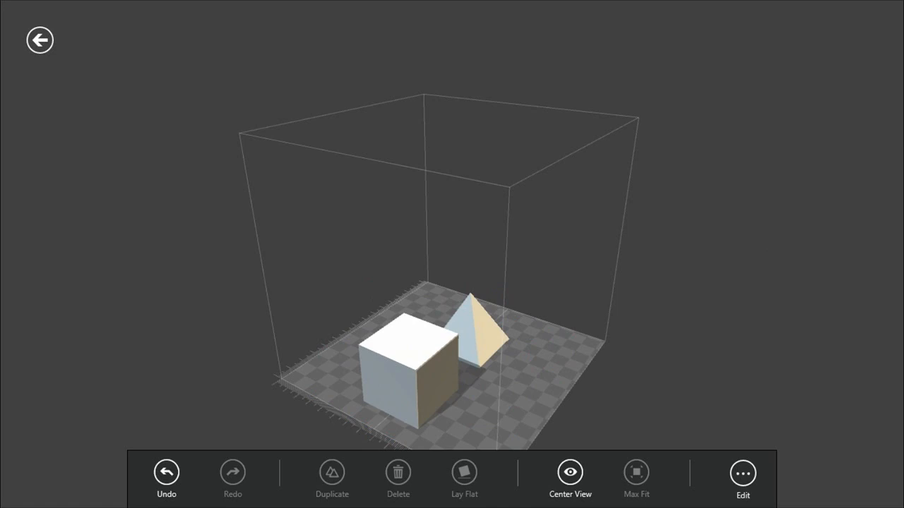
{"action": "left_click", "coordinate": [406, 367]}
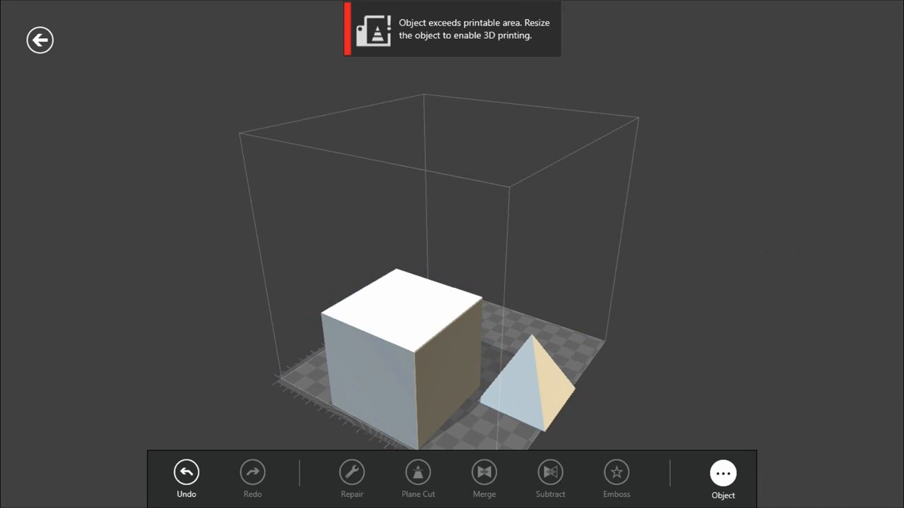
{"action": "left_click", "coordinate": [533, 381]}
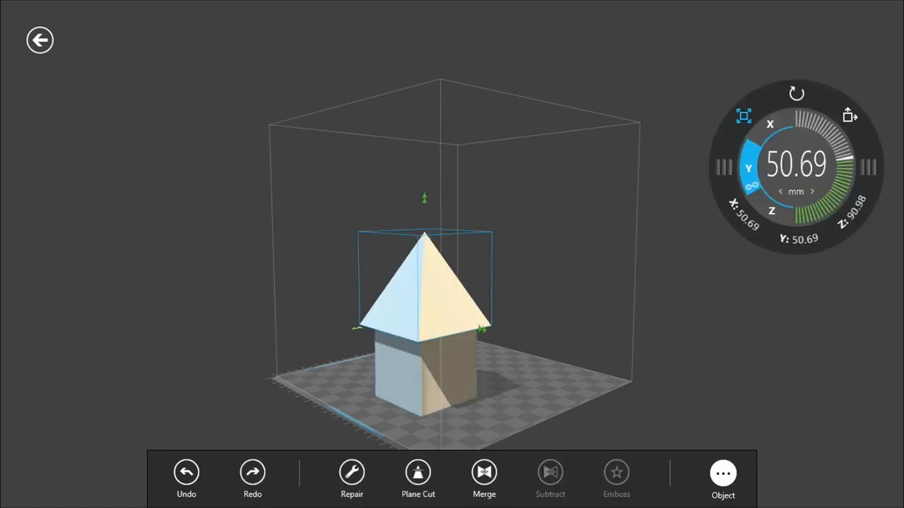
Merge the cube and pyramid into one 45.57 mm house, trying and cancelling text emboss.
{"action": "left_click", "coordinate": [484, 473]}
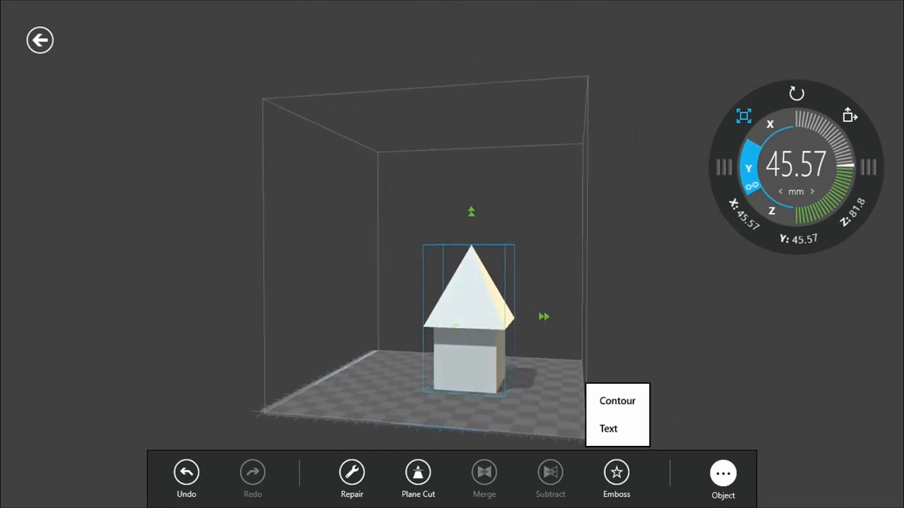
{"action": "left_click", "coordinate": [608, 429]}
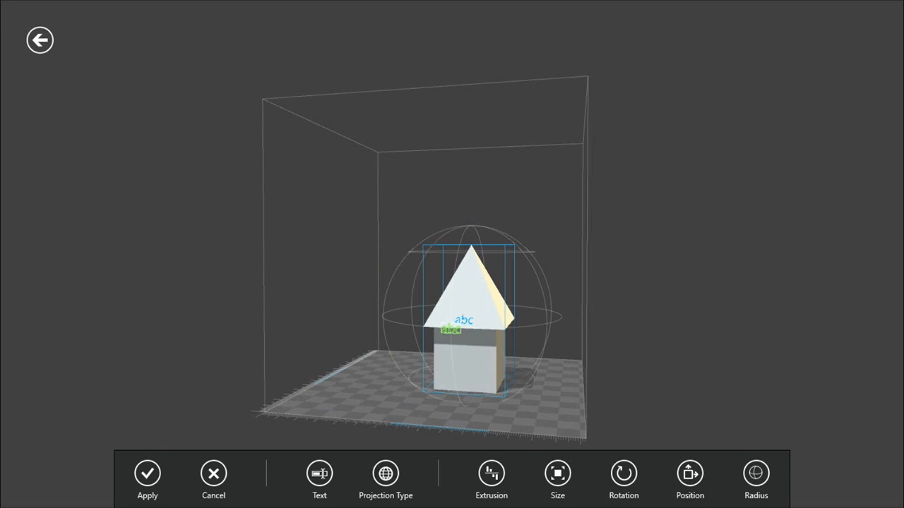
{"action": "left_click", "coordinate": [147, 481]}
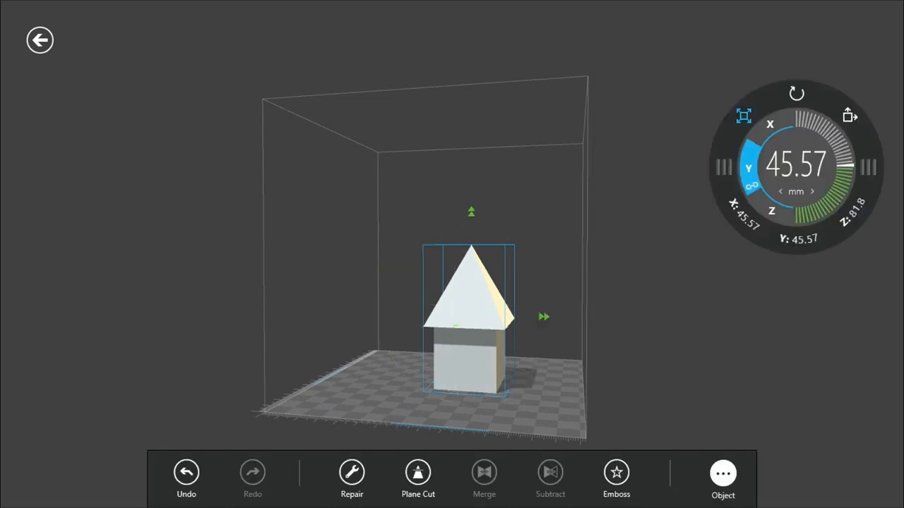
Reopen the emboss options and choose Contour to show the shape gallery.
{"action": "left_click", "coordinate": [616, 478]}
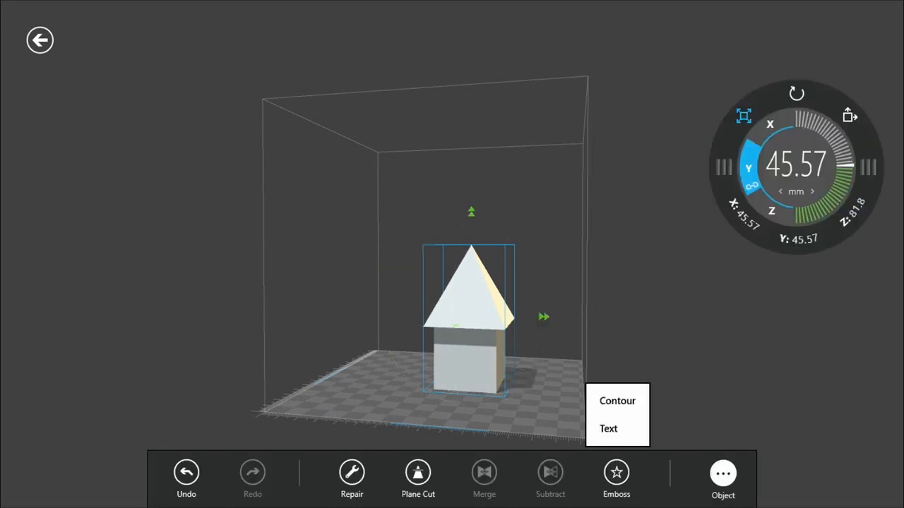
{"action": "left_click", "coordinate": [608, 429]}
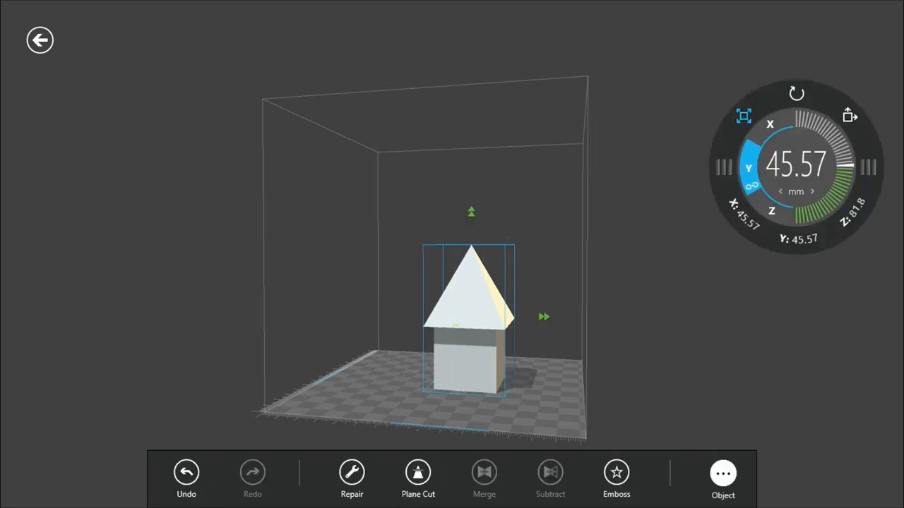
{"action": "left_click", "coordinate": [616, 476]}
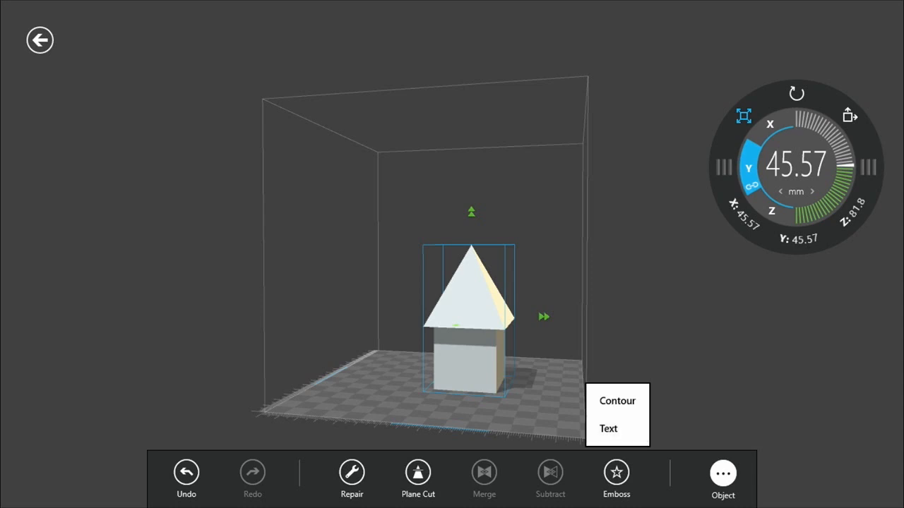
{"action": "left_click", "coordinate": [608, 429]}
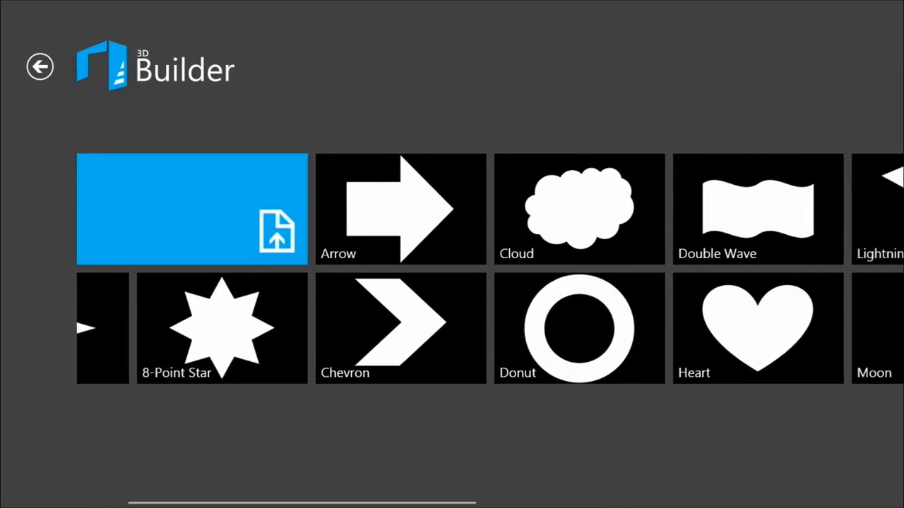
Recess a rounded-rectangle door at the front wall base with negative extrusion height.
{"action": "scroll", "scroll_direction": "right", "scroll_amount": 3}
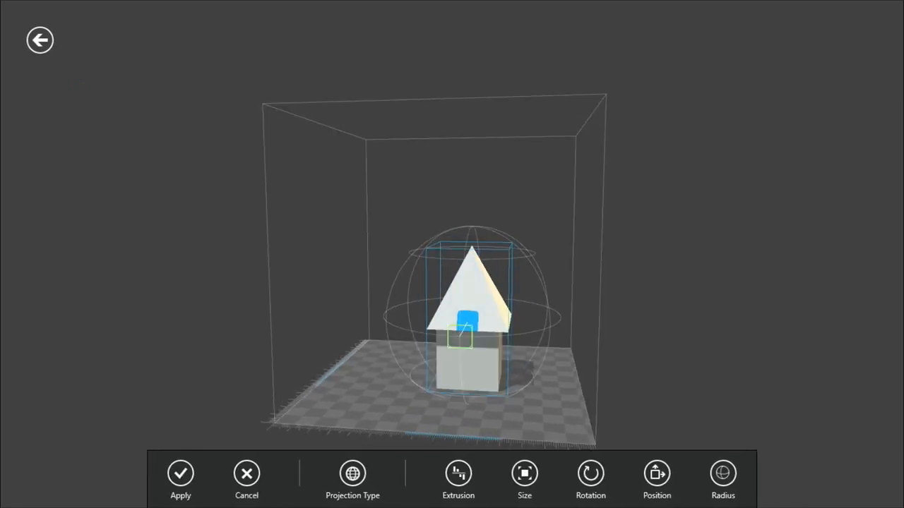
{"action": "left_click", "coordinate": [656, 480]}
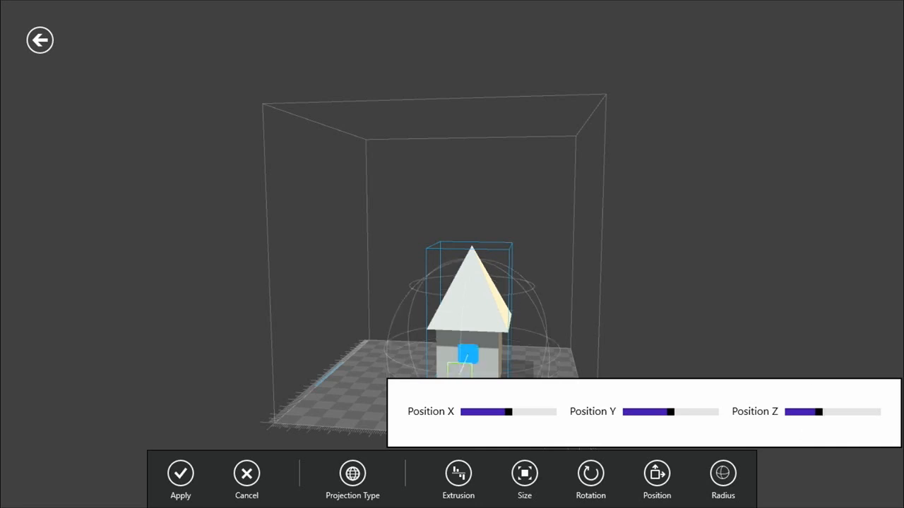
{"action": "left_click", "coordinate": [458, 474]}
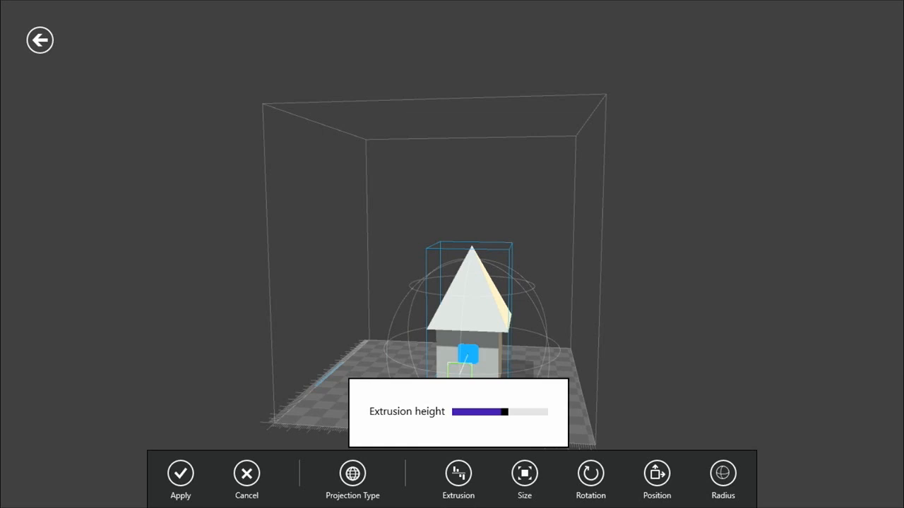
{"action": "left_click_drag", "start_coordinate": [505, 412], "coordinate": [494, 411]}
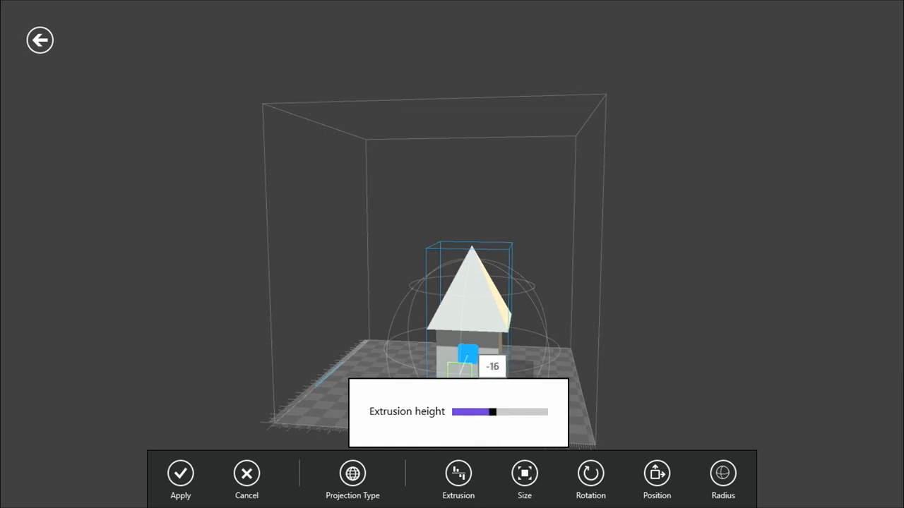
{"action": "left_click_drag", "start_coordinate": [483, 411], "coordinate": [494, 412]}
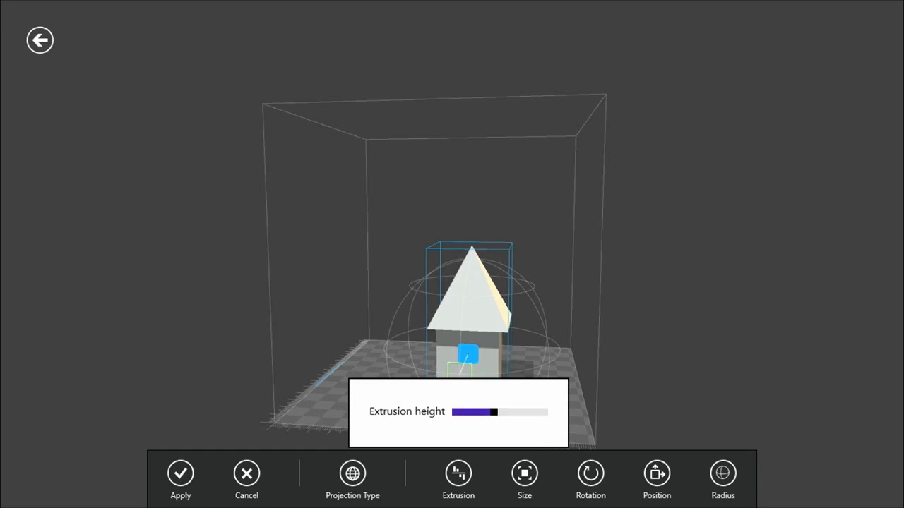
{"action": "left_click", "coordinate": [180, 474]}
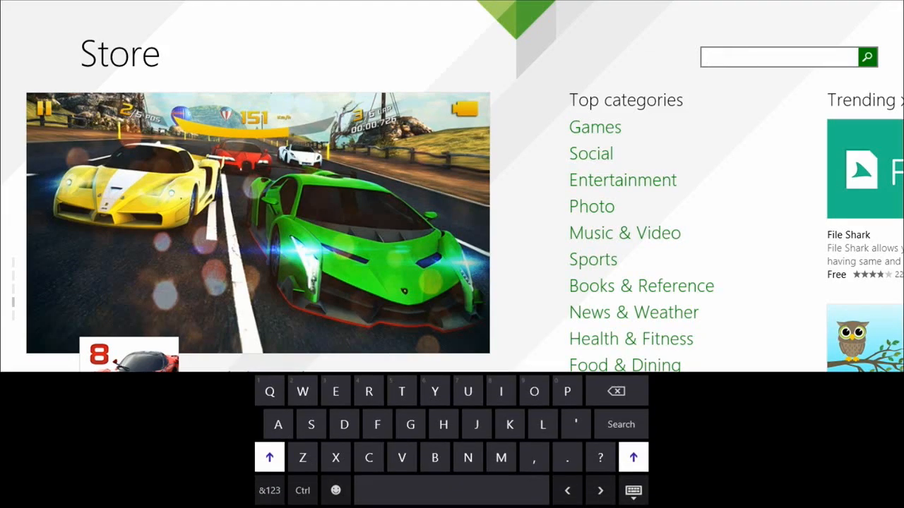
Search the Store for '3D BUILDER' and open the 3D Builder app page.
{"action": "type", "text": "3D BUILDER"}
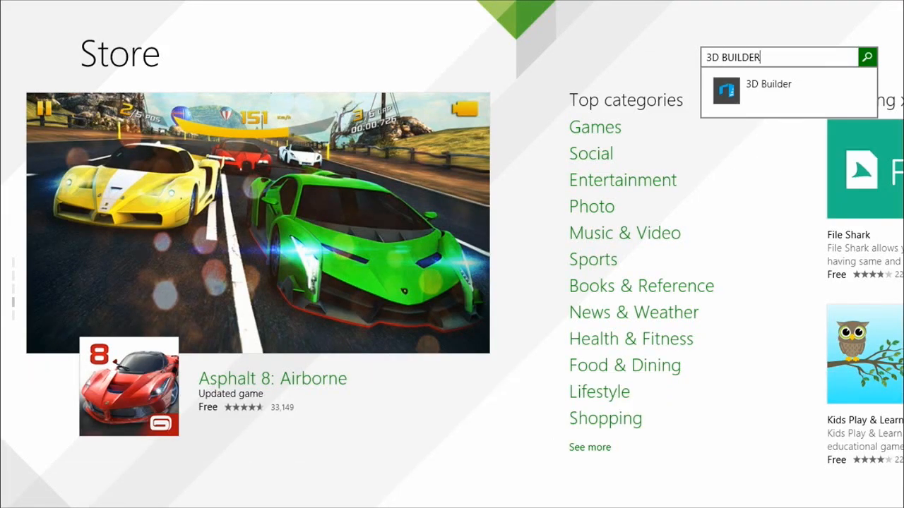
{"action": "left_click", "coordinate": [767, 84]}
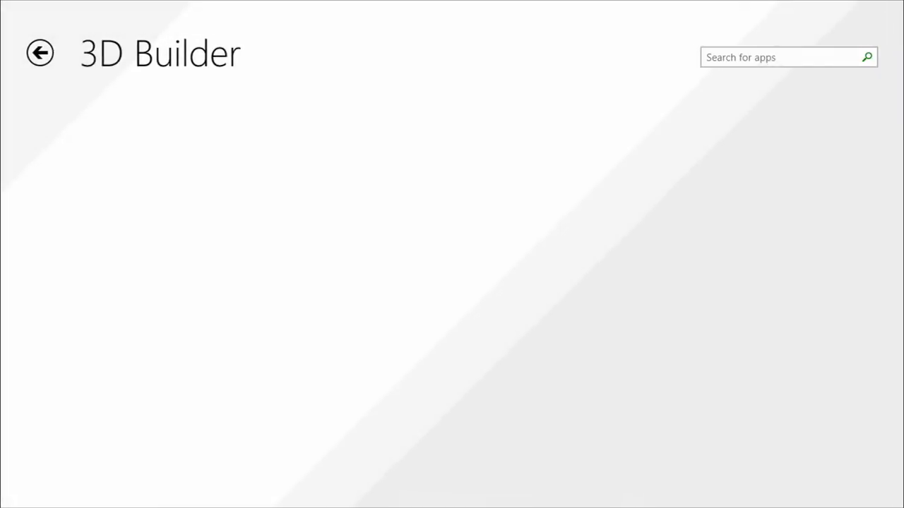